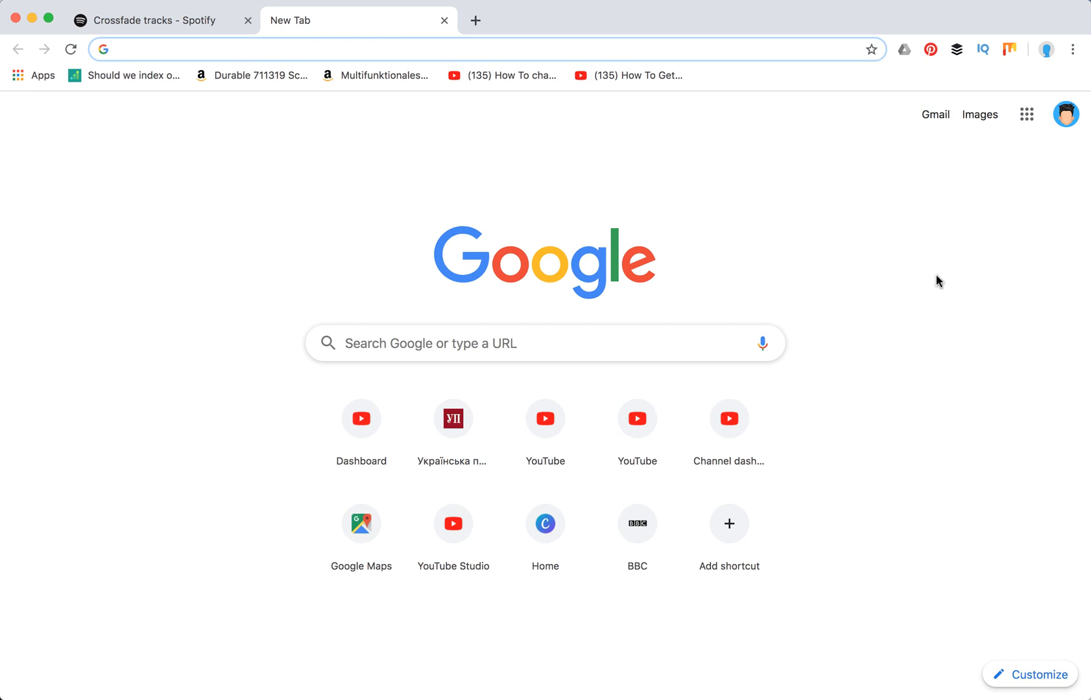
mouse_move(153, 21)
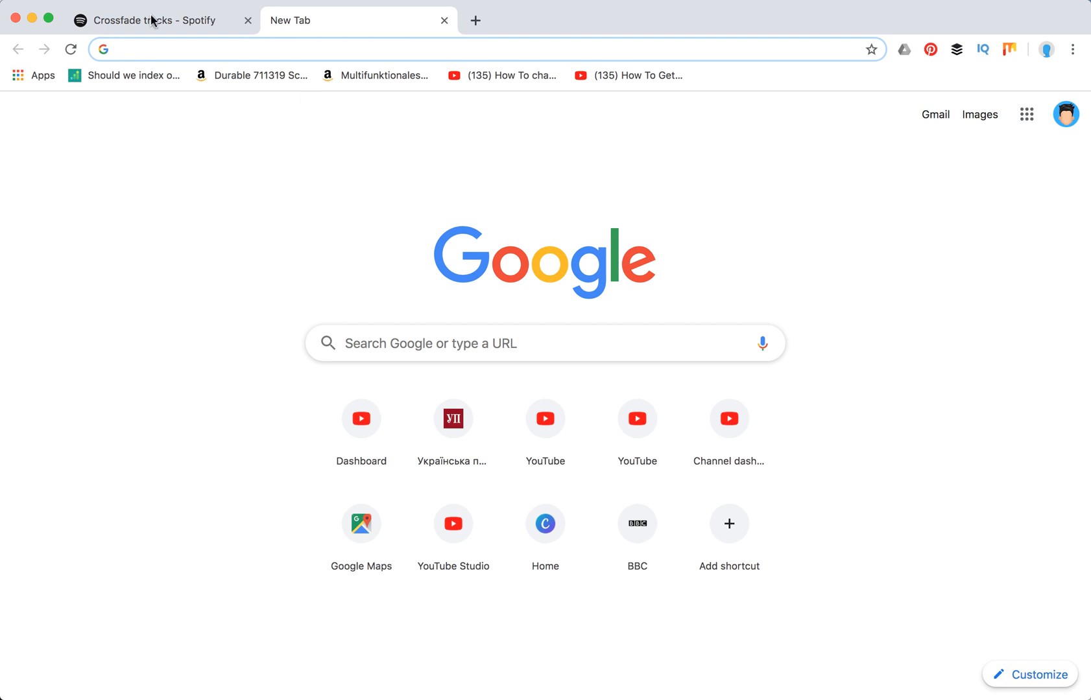
Show the Crossfade tracks article with its Desktop instructions expanded into four steps.
left_click(153, 19)
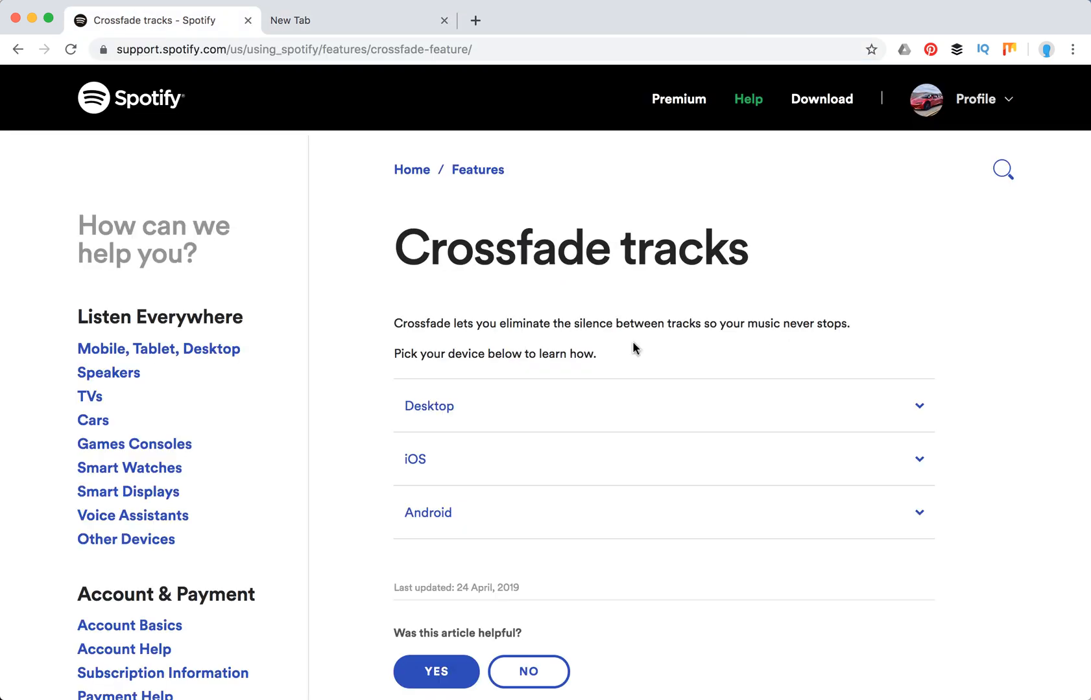
mouse_move(850, 330)
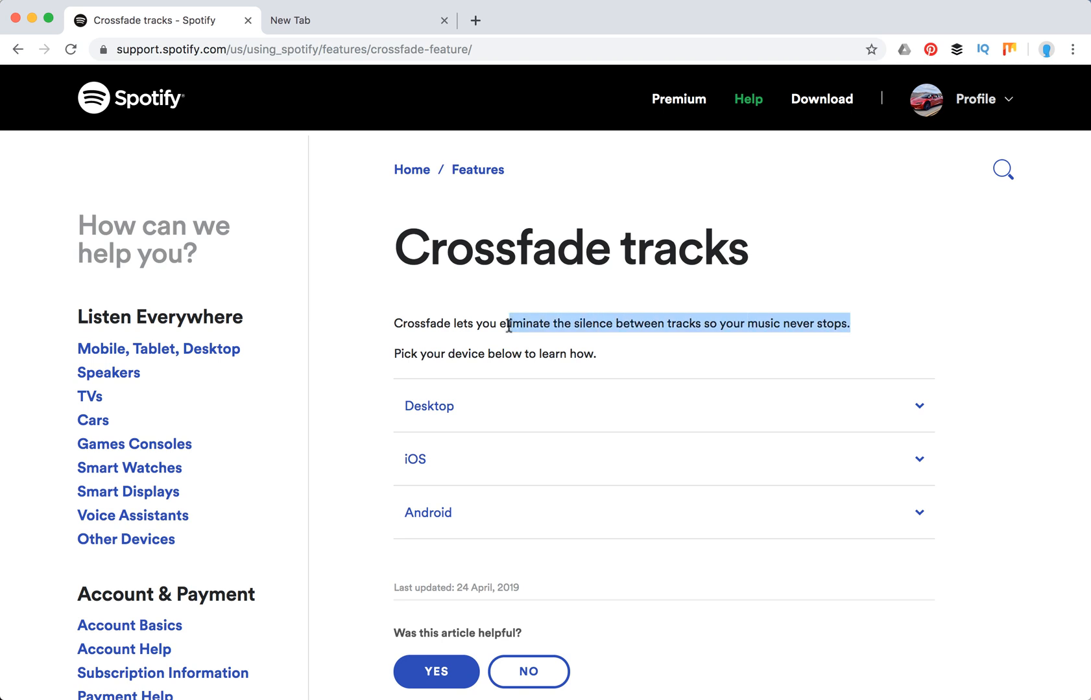
mouse_move(476, 478)
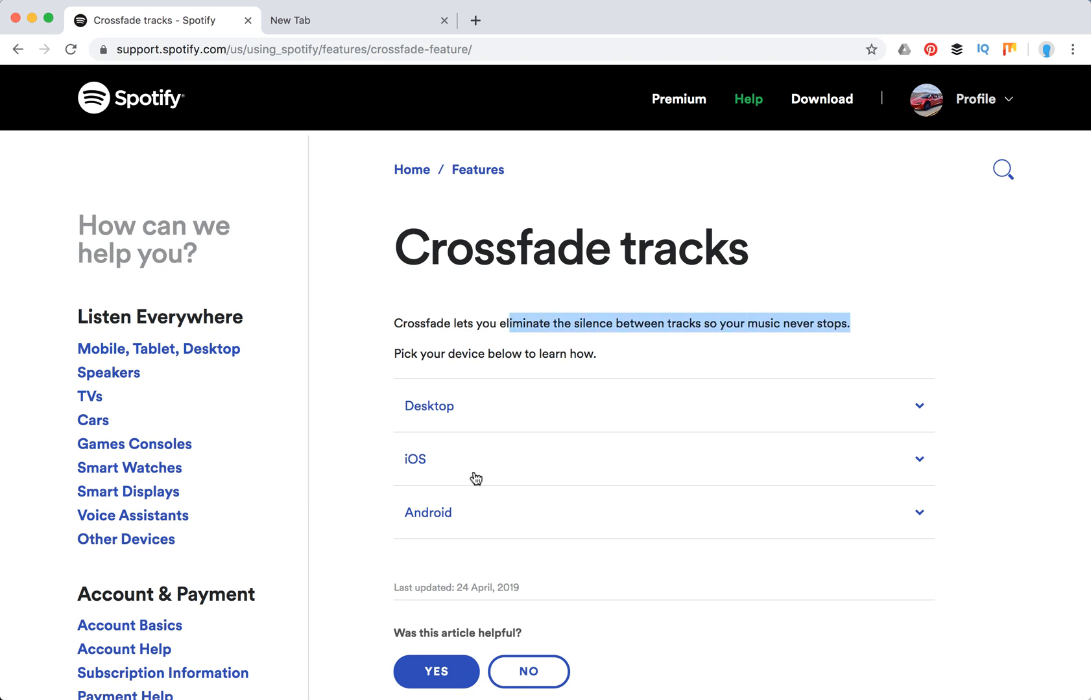
left_click(429, 405)
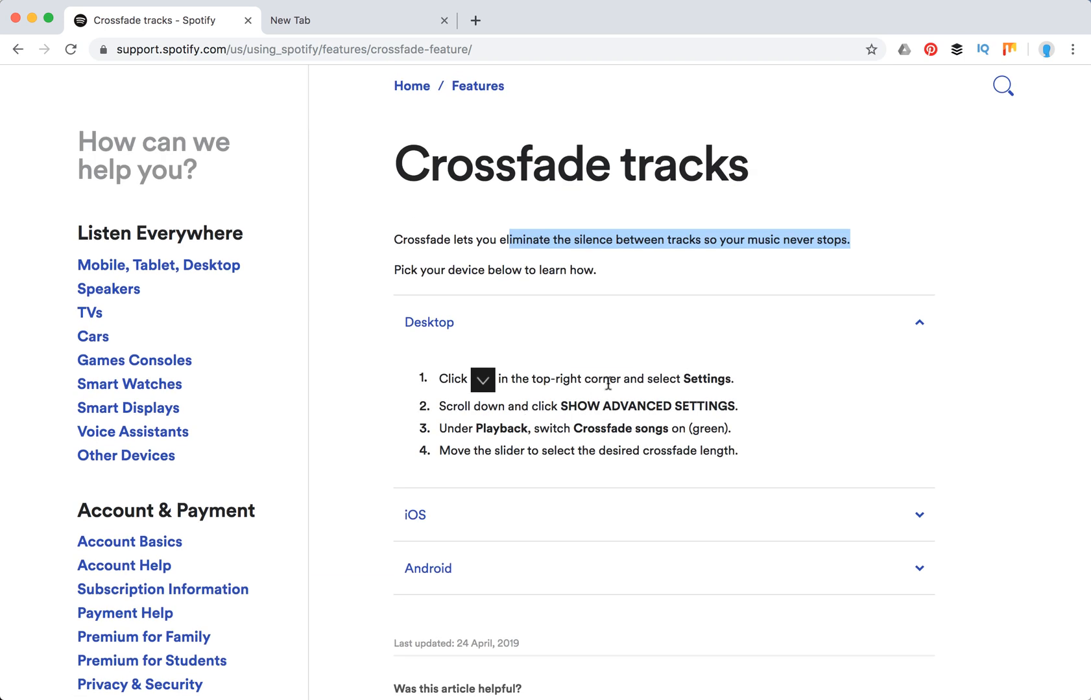
mouse_move(647, 428)
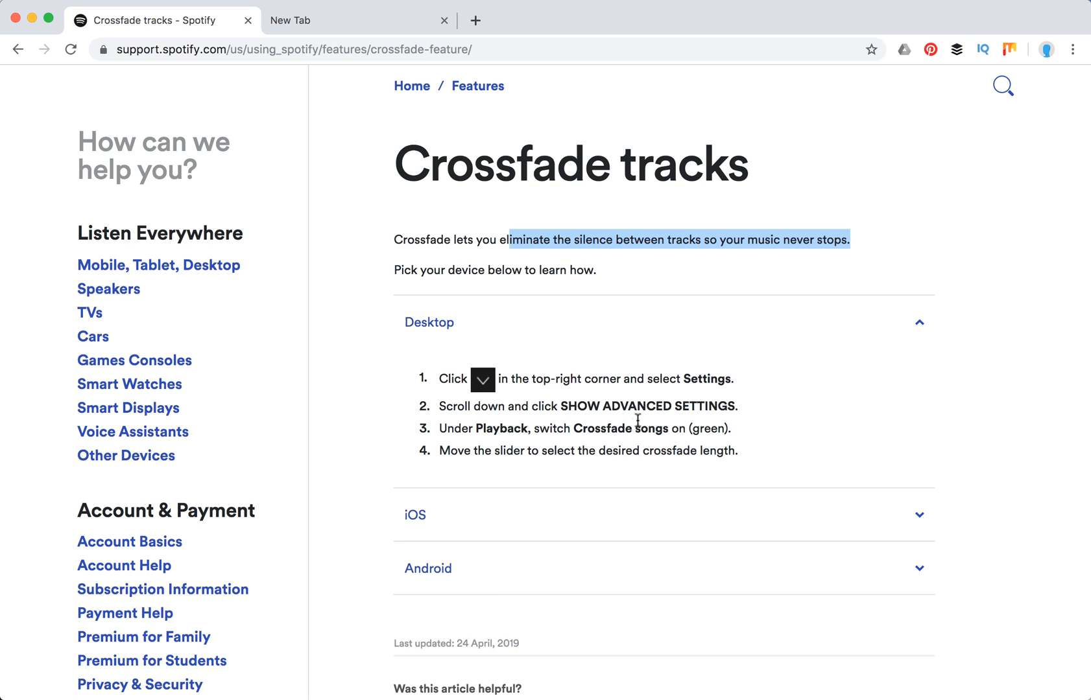
mouse_move(763, 437)
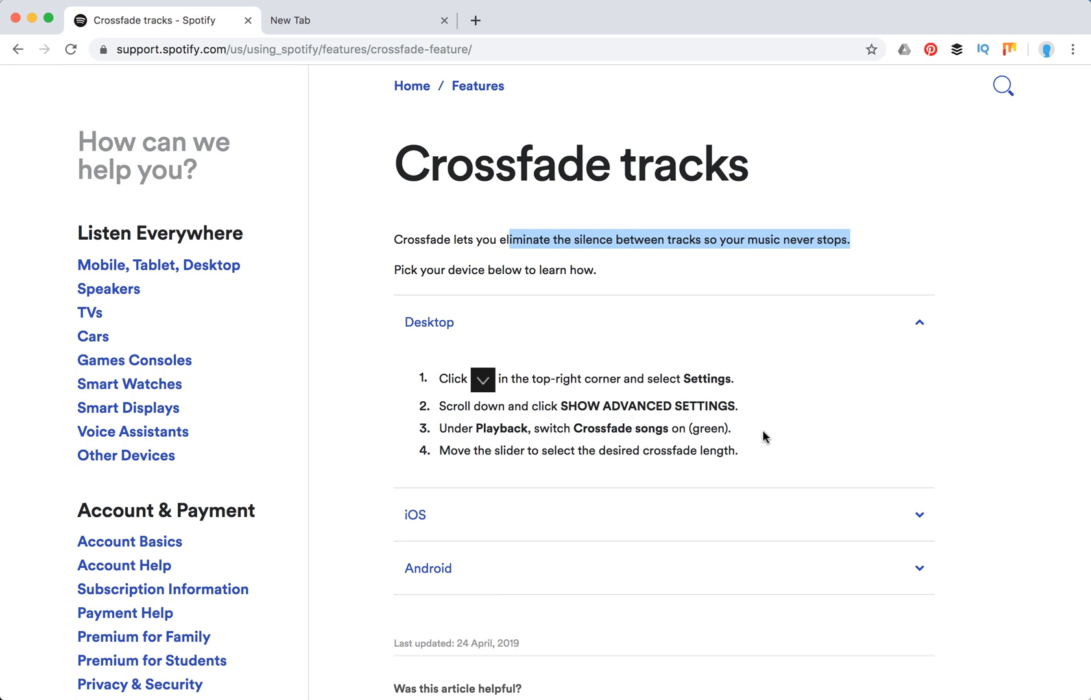
mouse_move(912, 567)
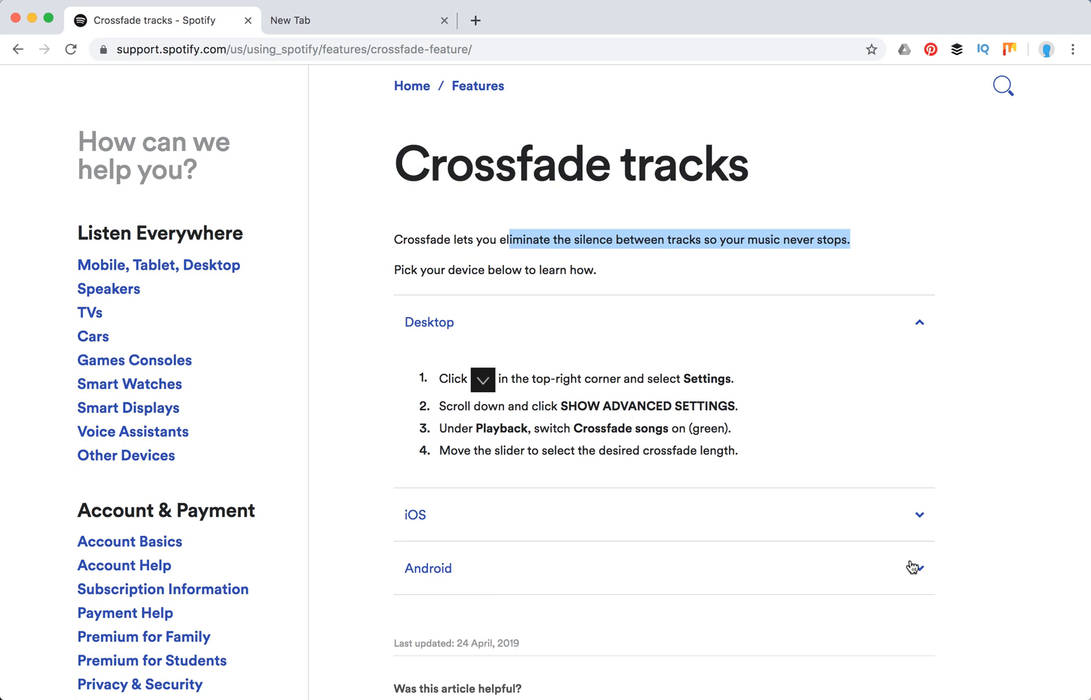
mouse_move(607, 512)
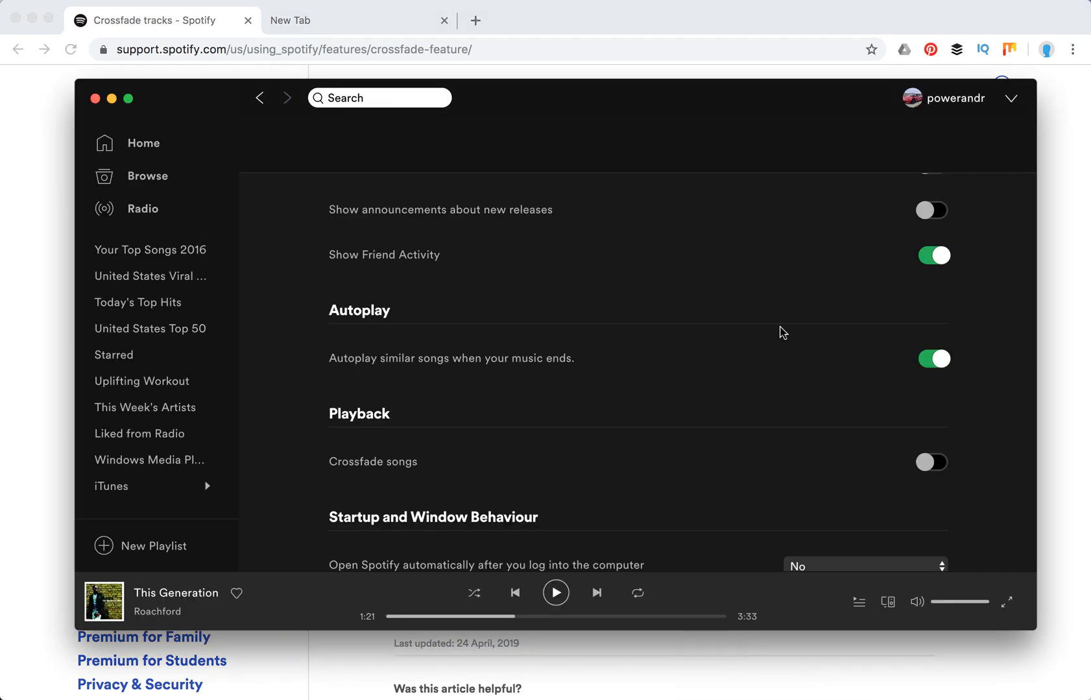
left_click(1012, 98)
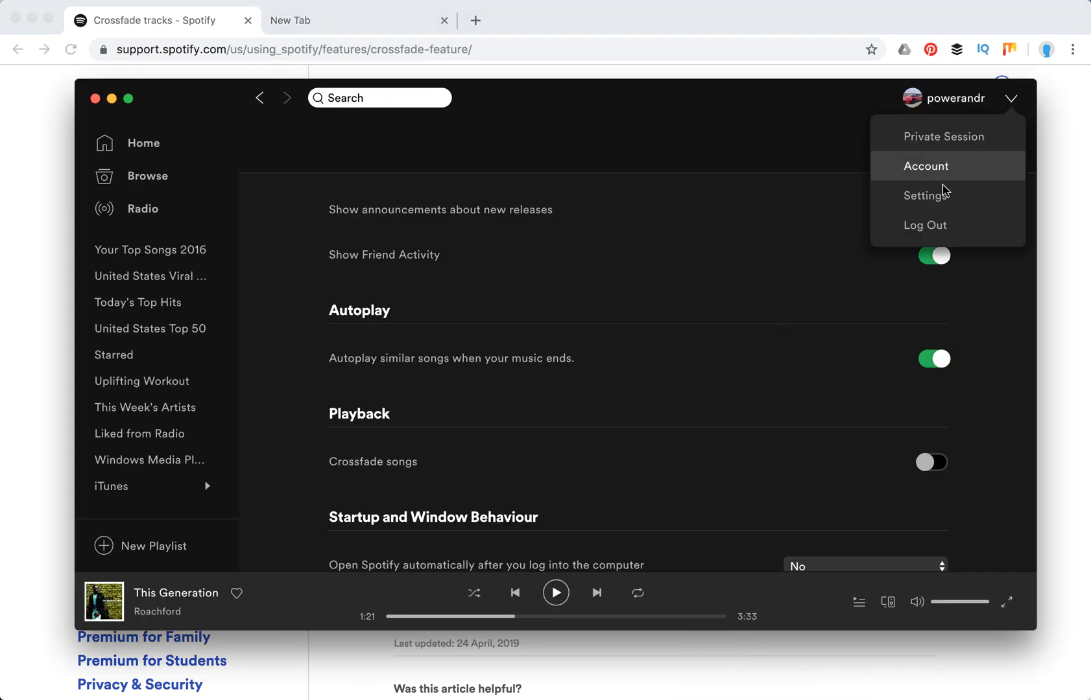
left_click(926, 165)
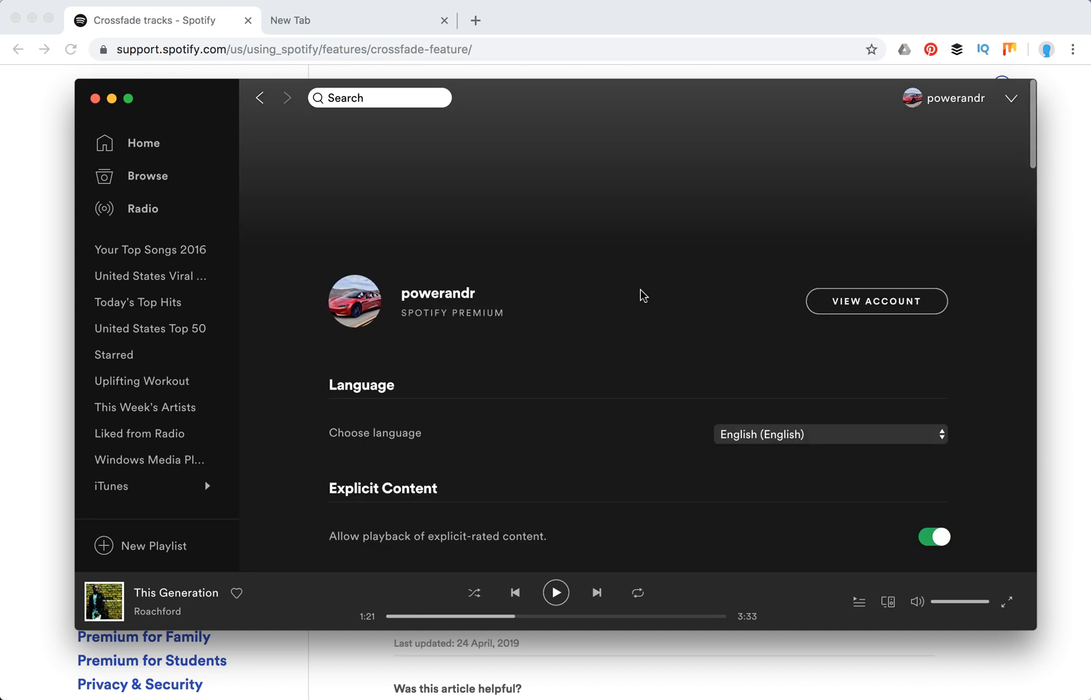
scroll("down", 3)
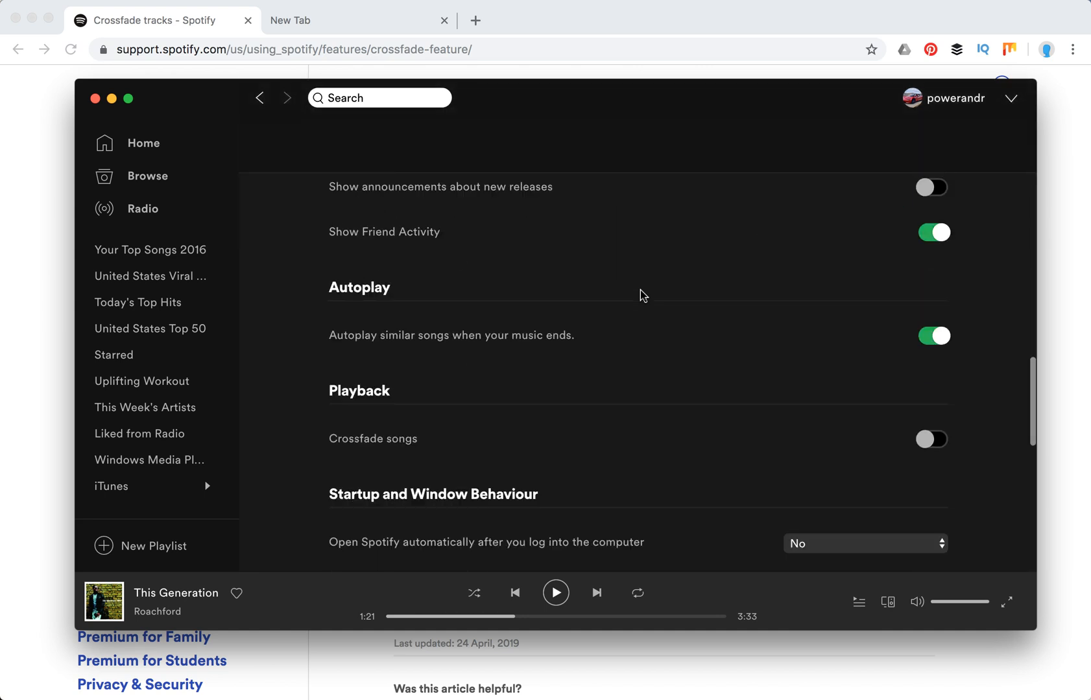
scroll("down", 3)
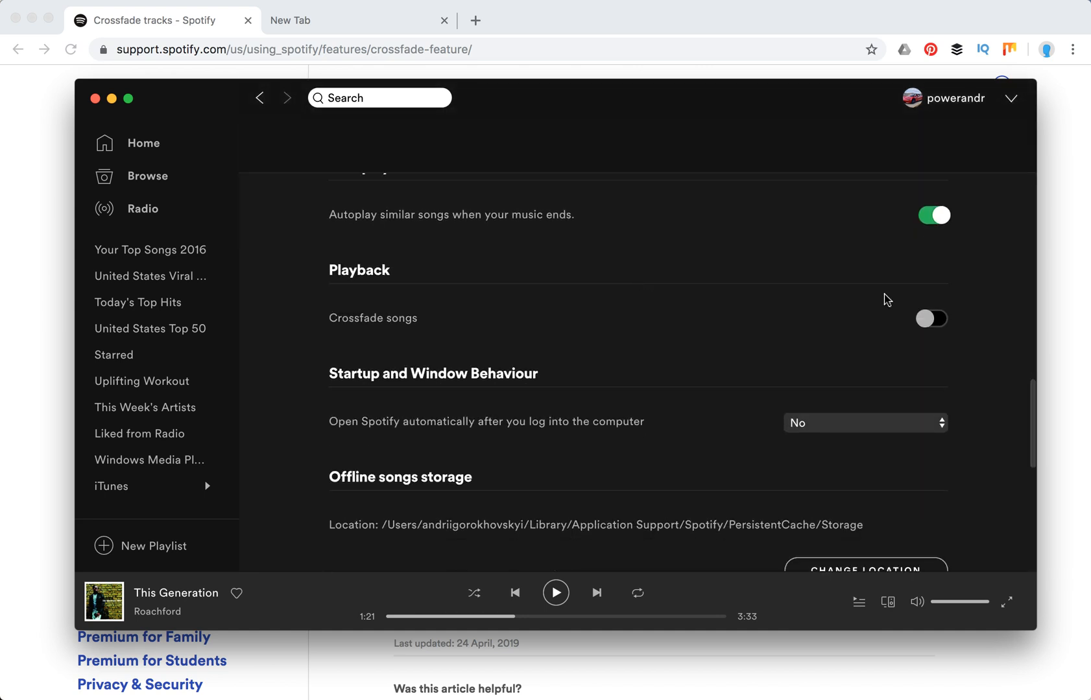
left_click(930, 319)
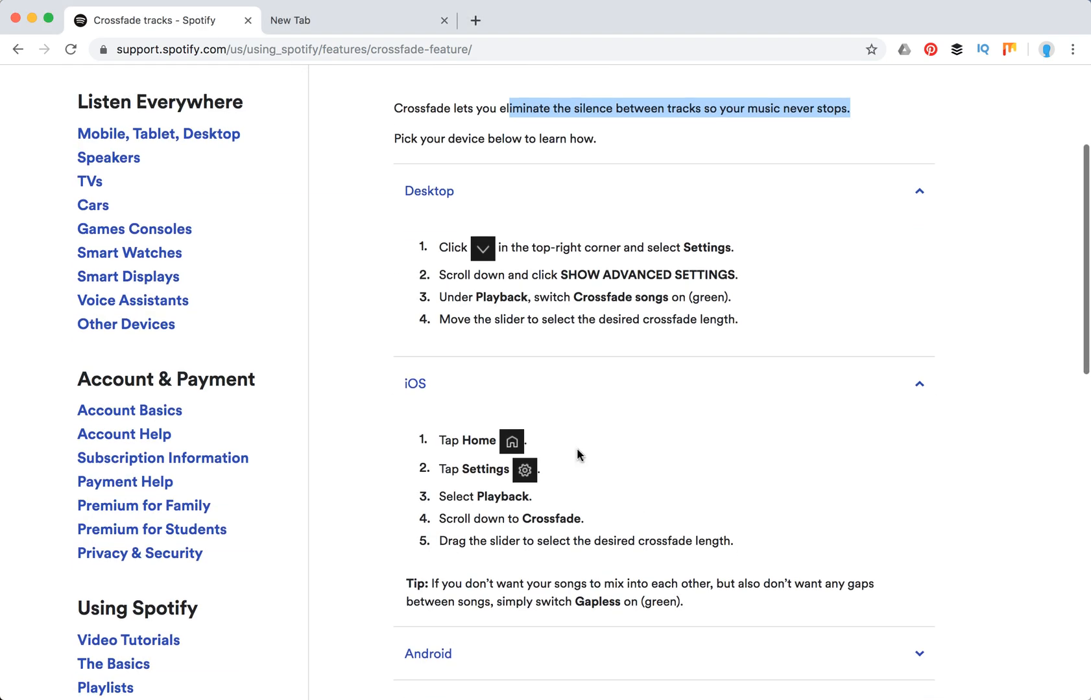
mouse_move(592, 535)
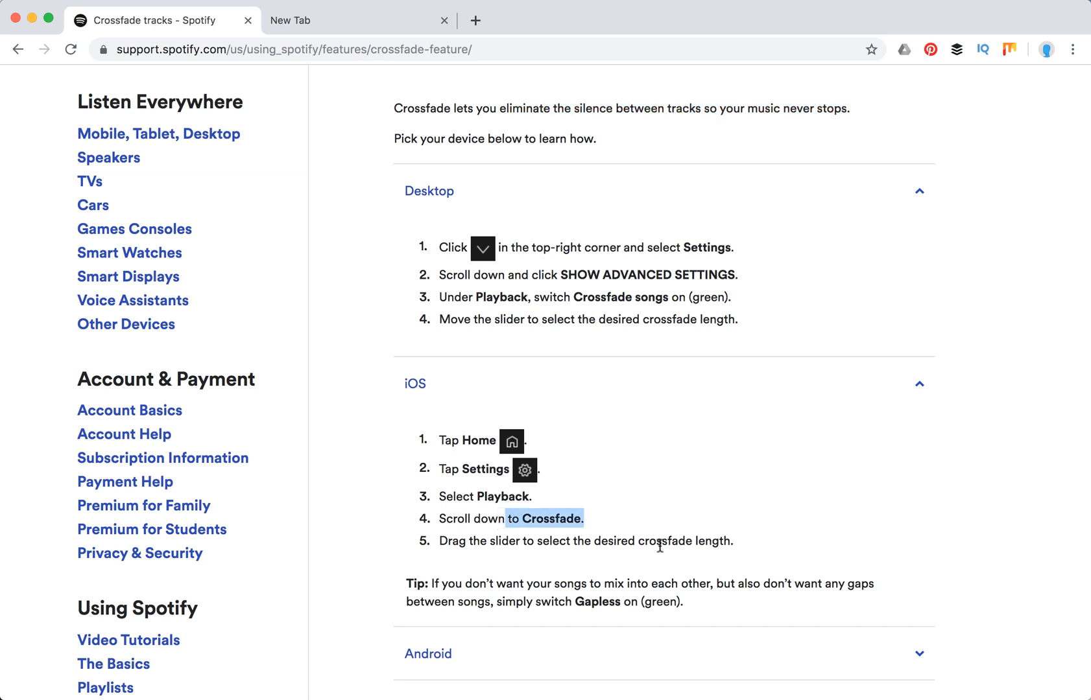
Scroll through the expanded iOS and Android crossfade instructions and back to the top.
scroll("down", 3)
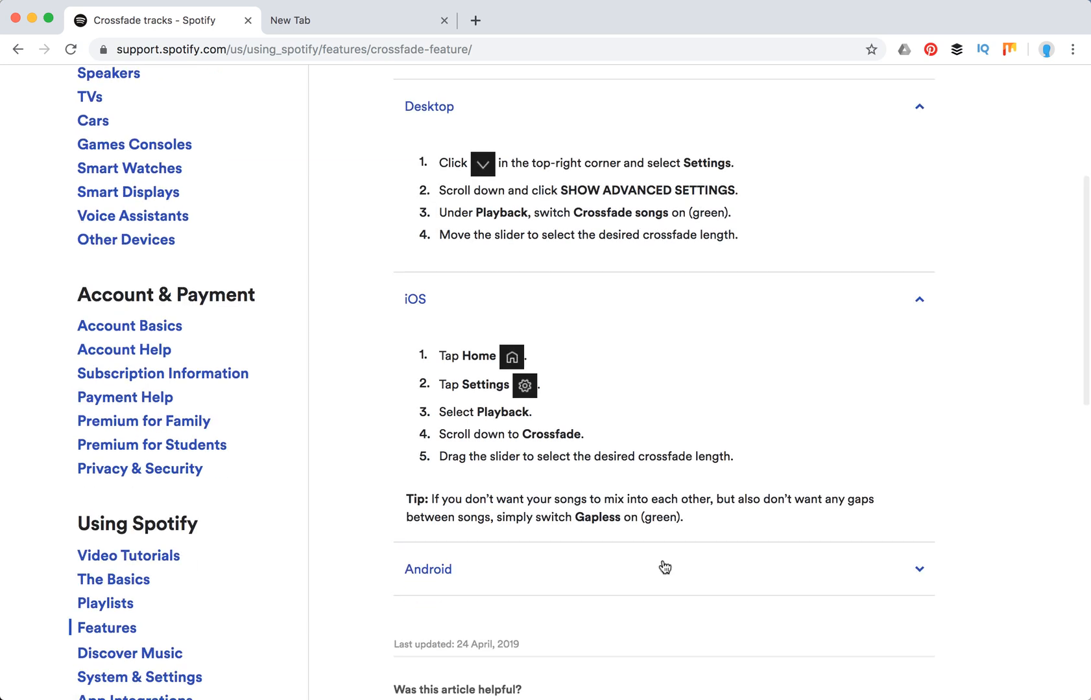
mouse_move(658, 574)
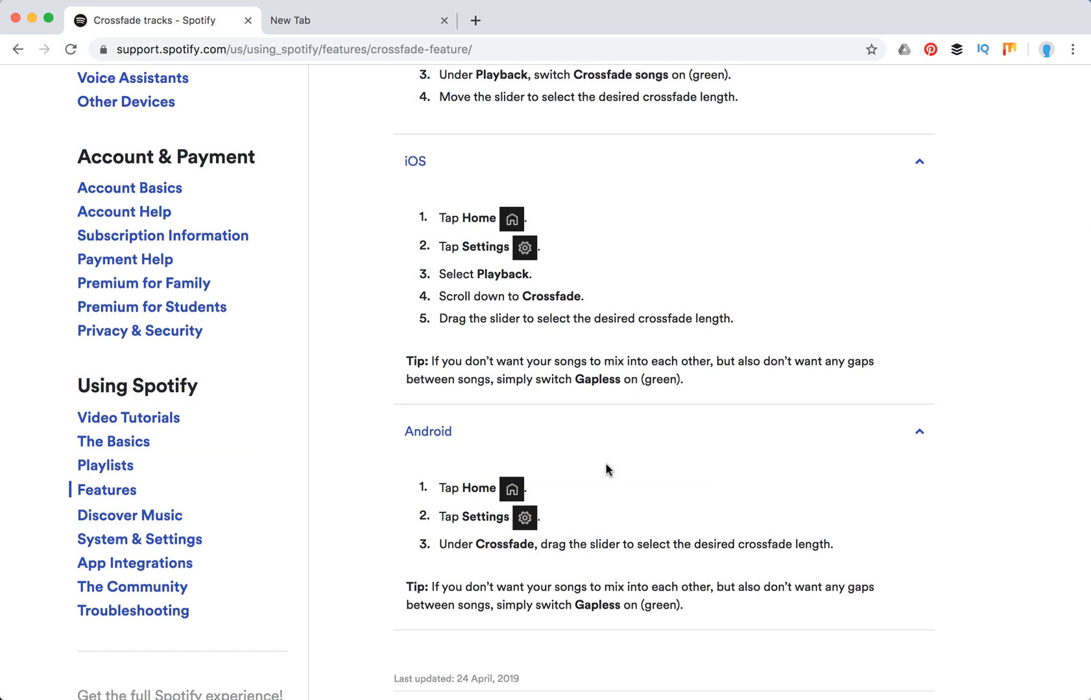
scroll("up", 3)
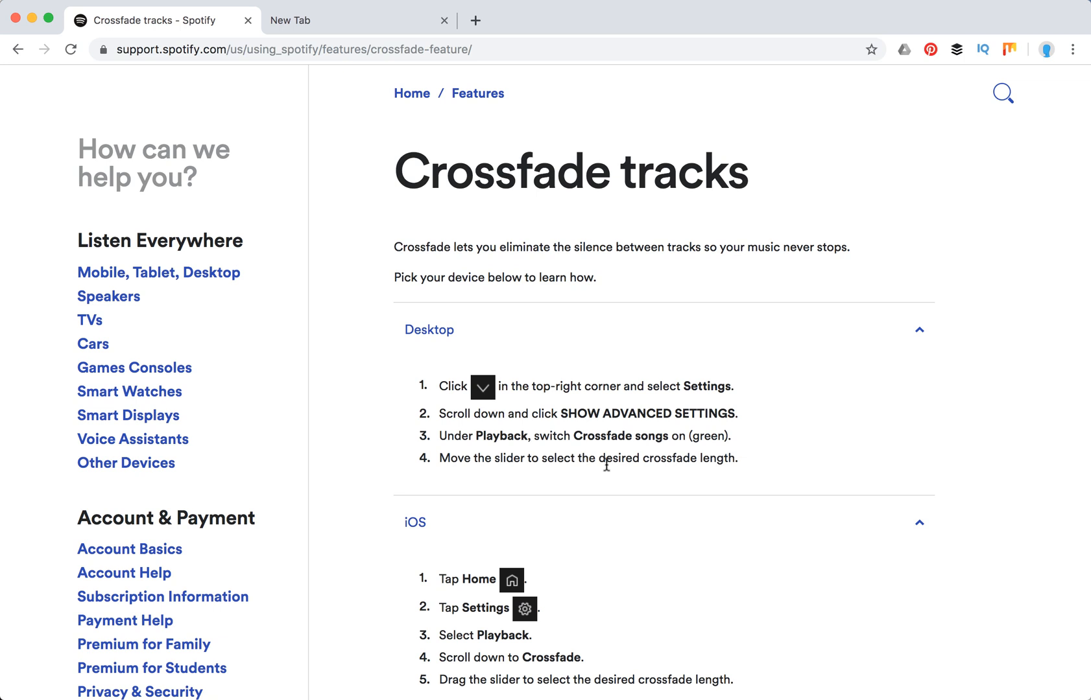